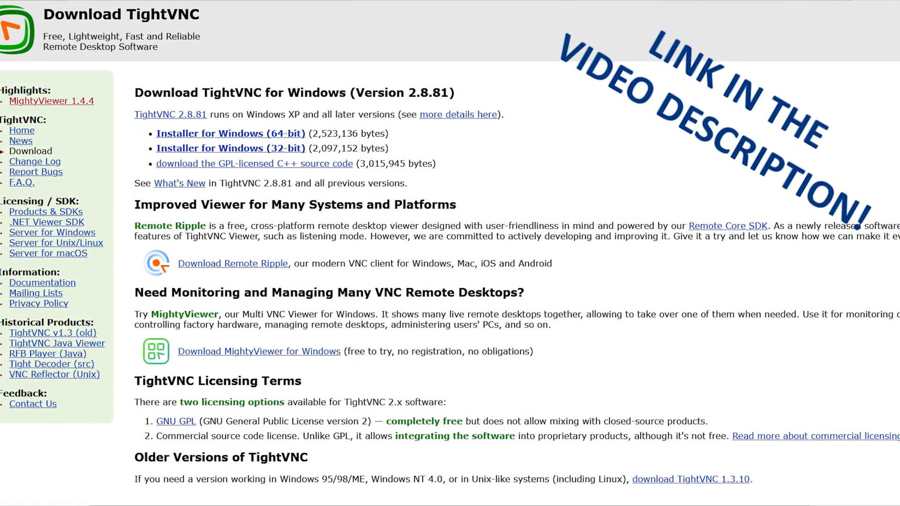
- Scroll across the TightVNC for Windows download page before closing the browser
scroll(right, 3)
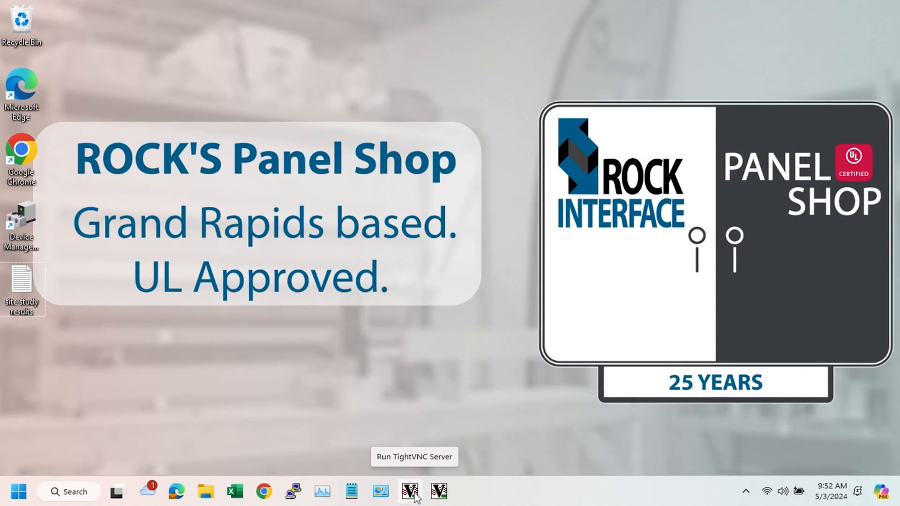
- Bring up TightVNC Server Configuration from the taskbar and start changing the primary password
click(409, 491)
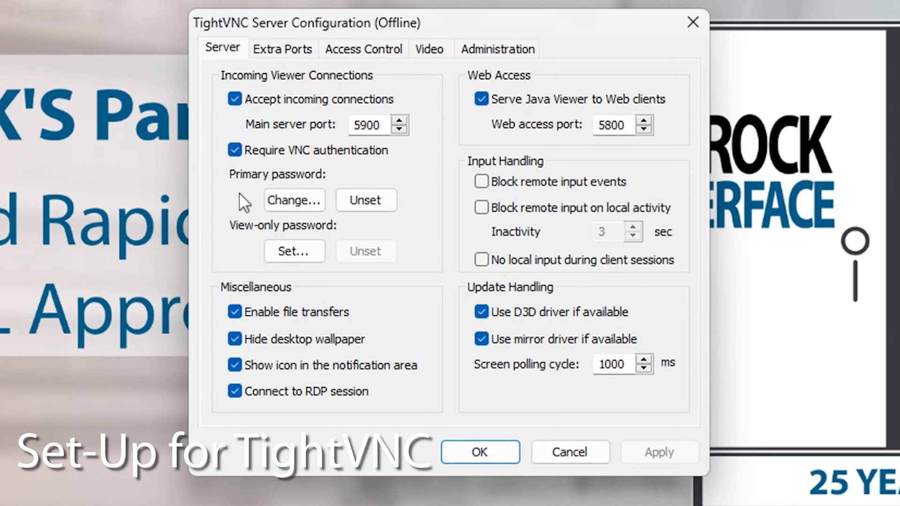
click(294, 200)
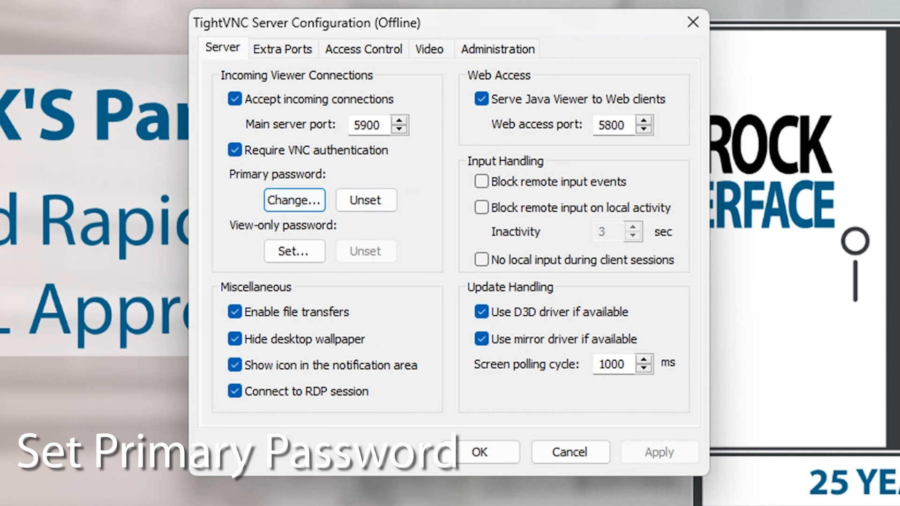
mouse_move(542, 432)
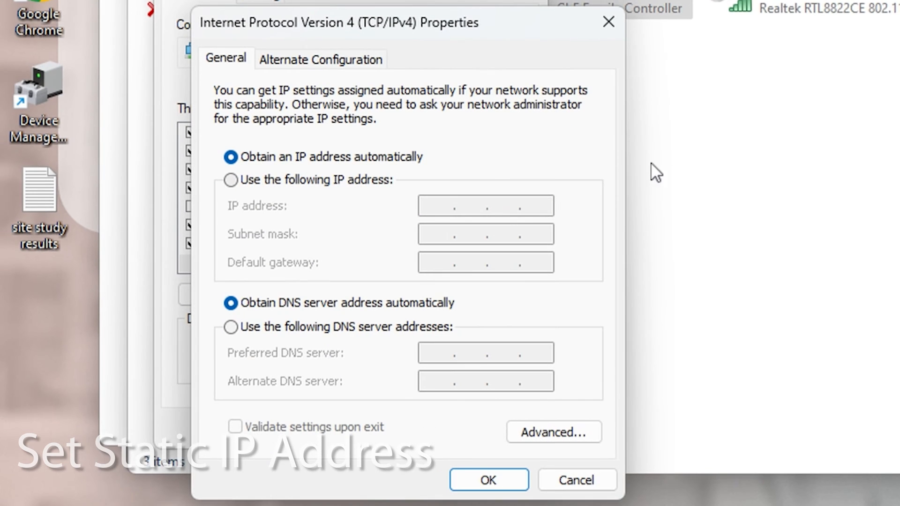
mouse_move(353, 192)
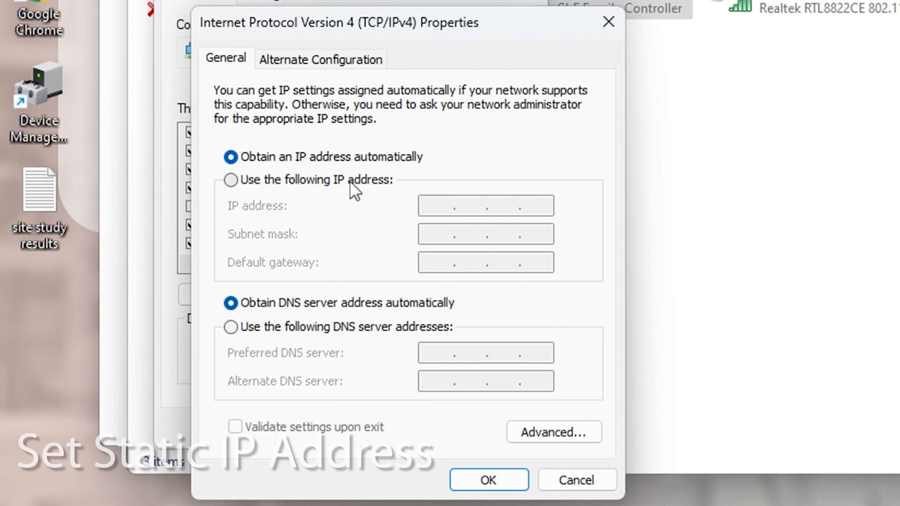
- Give the Ethernet adapter static IP 192.168.0.50 with mask 255.255.255.0 and apply it
click(230, 179)
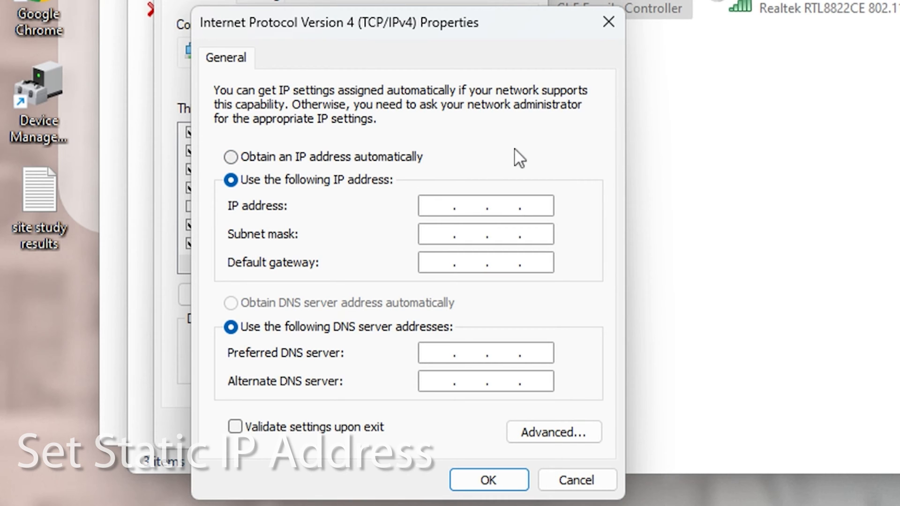
text(192)
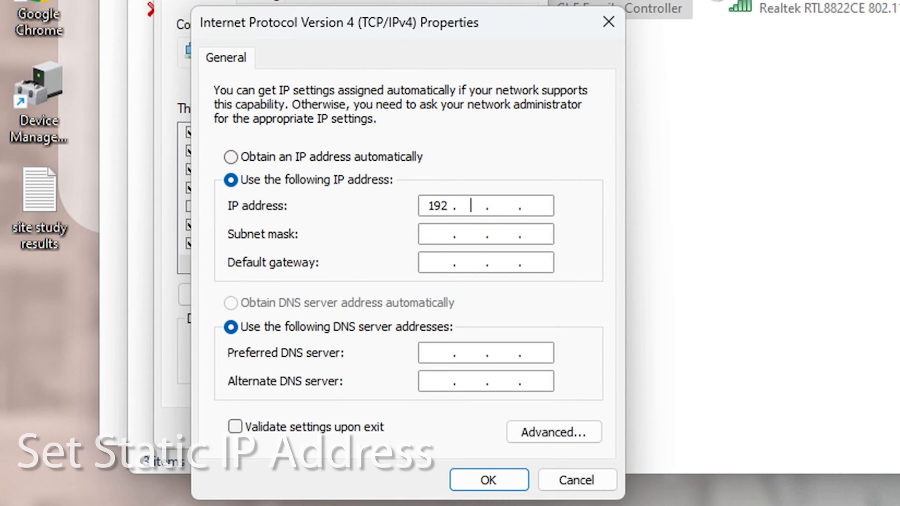
text(168.0)
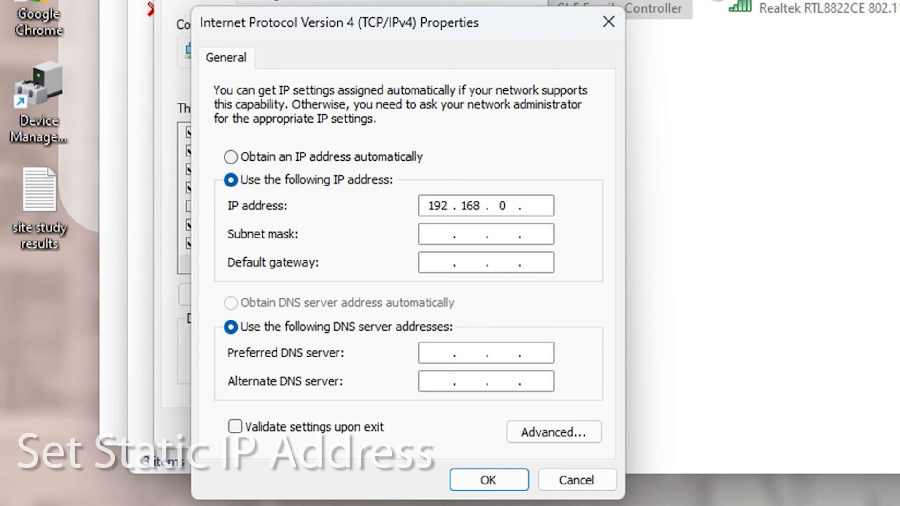
text(255.255.255.0)
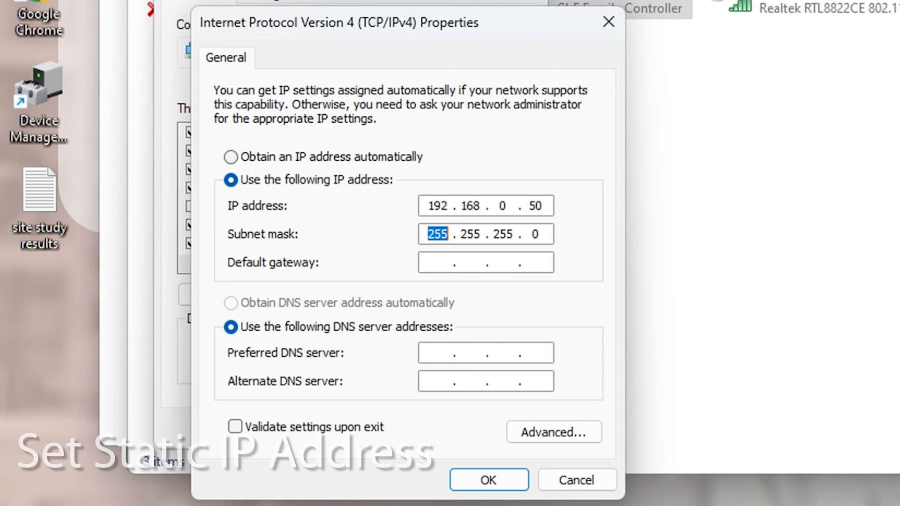
click(488, 479)
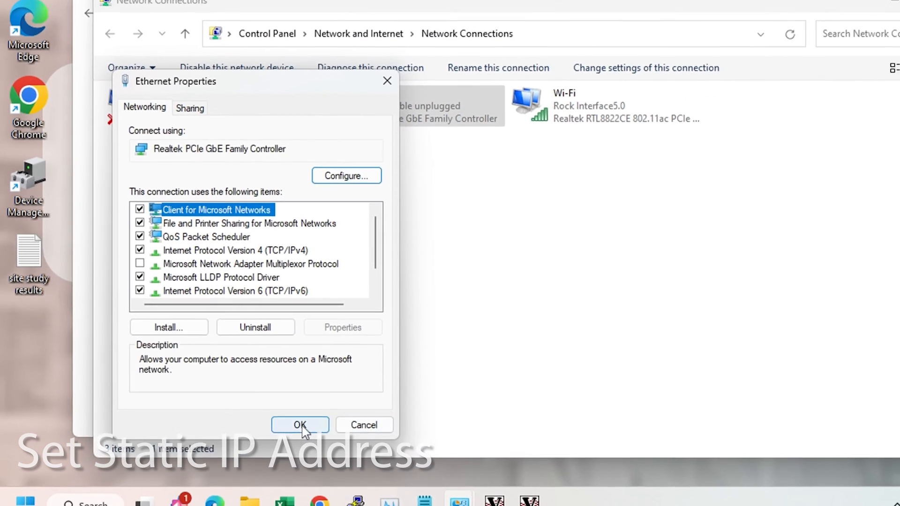
click(299, 425)
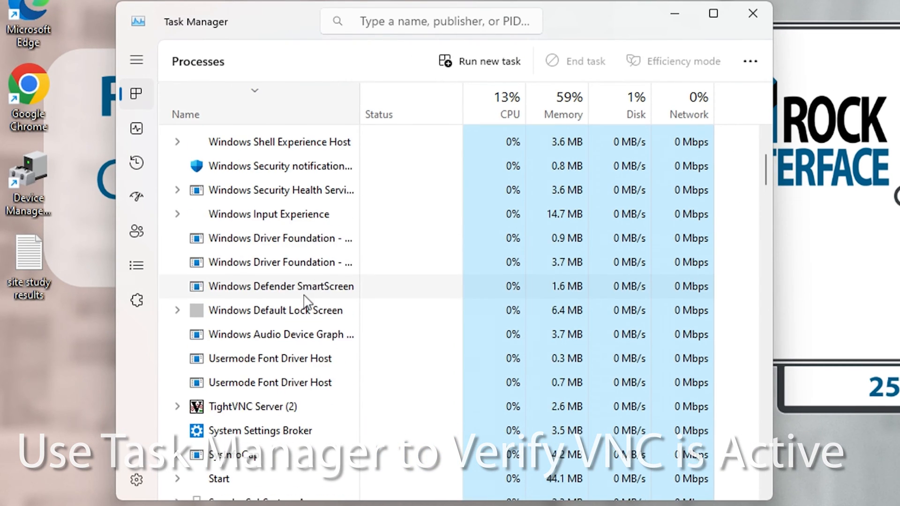
- Scroll the Task Manager process list to confirm TightVNC Server is running
scroll(down, 3)
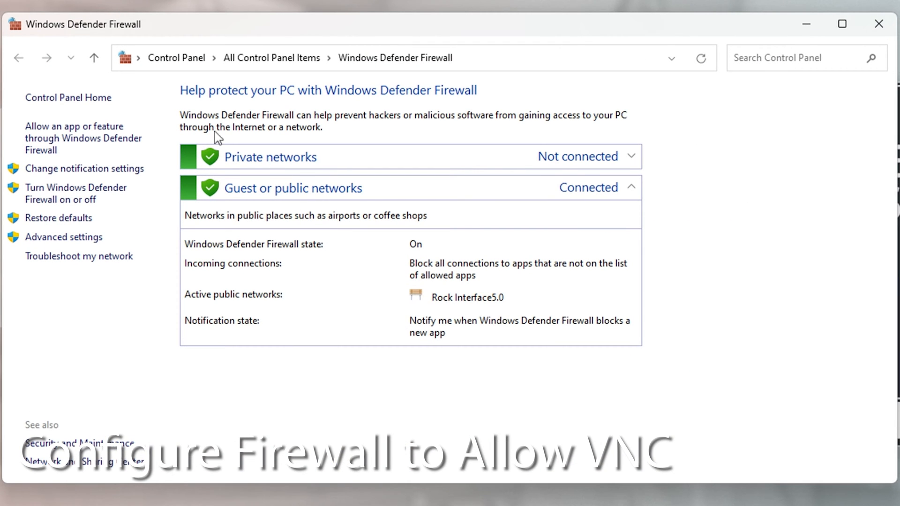
- Unlock the firewall's allowed-apps list and begin adding another app
click(84, 137)
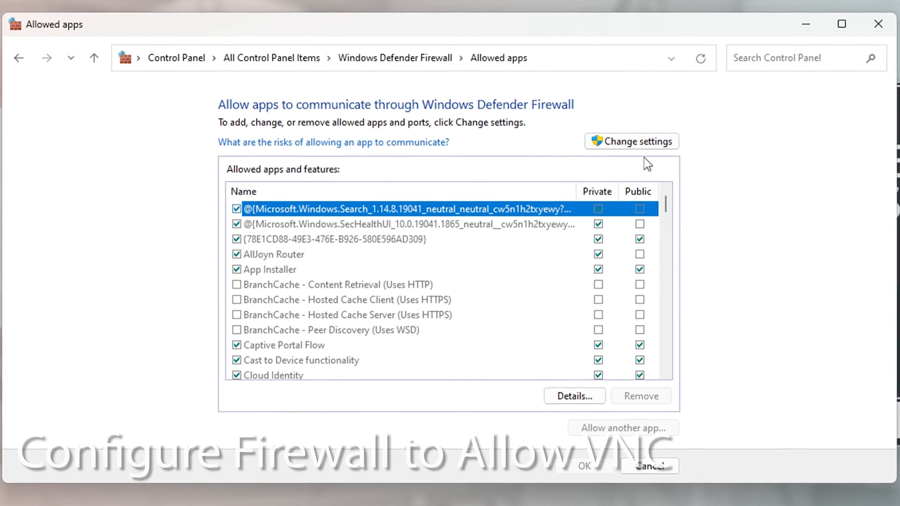
click(598, 208)
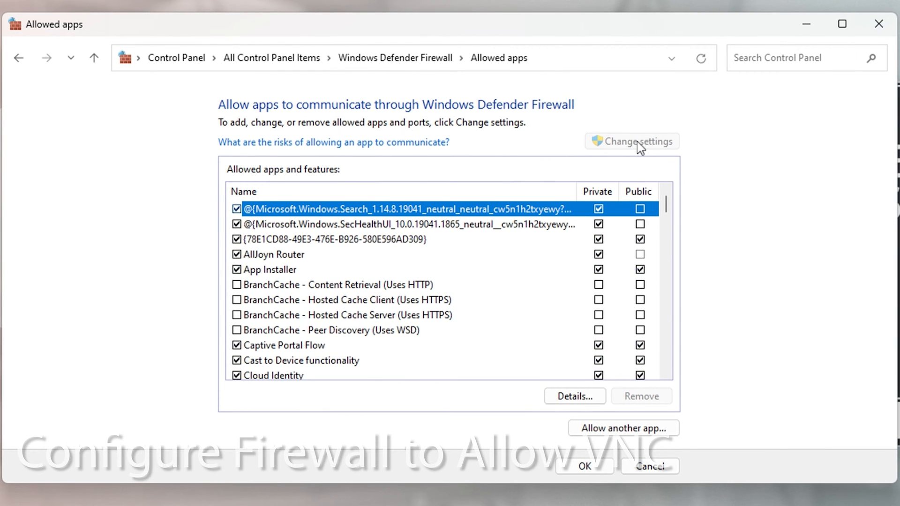
click(623, 428)
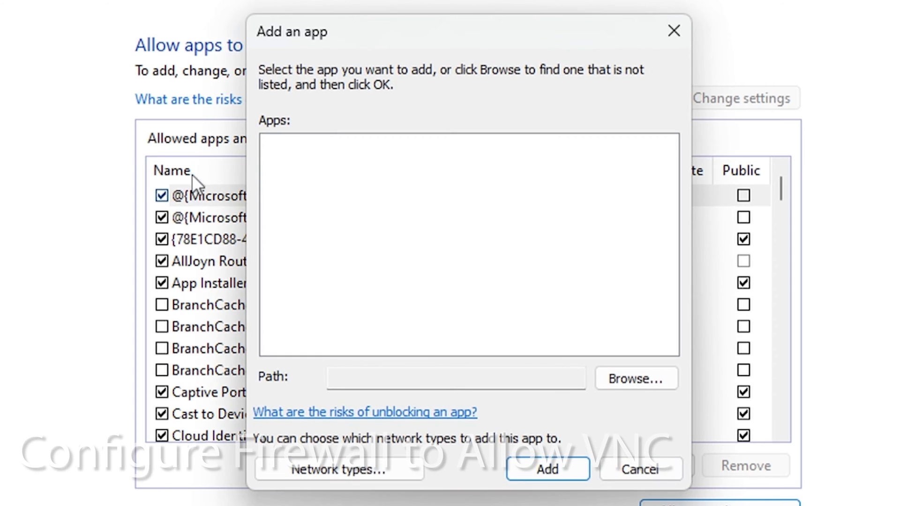
- Browse to C:\Program Files\TightVNC, choose tvnserver.exe and add it to the allowed apps
click(635, 379)
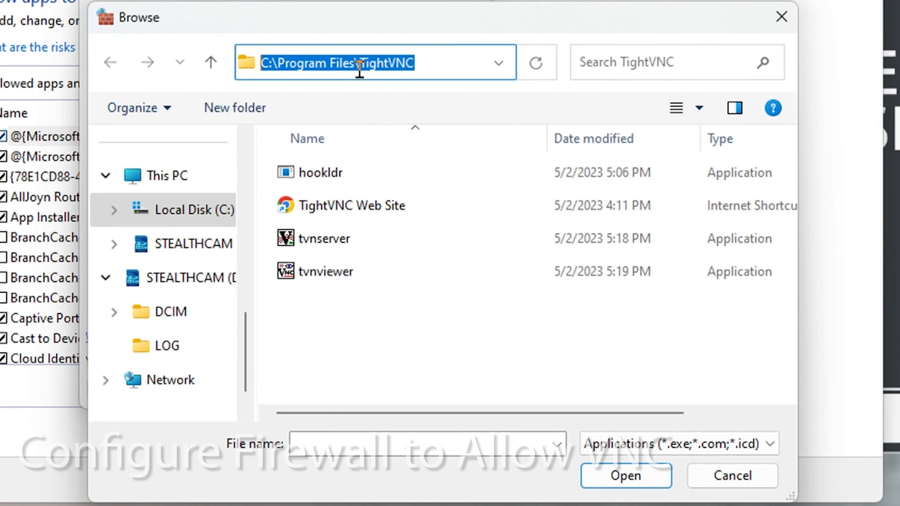
click(324, 239)
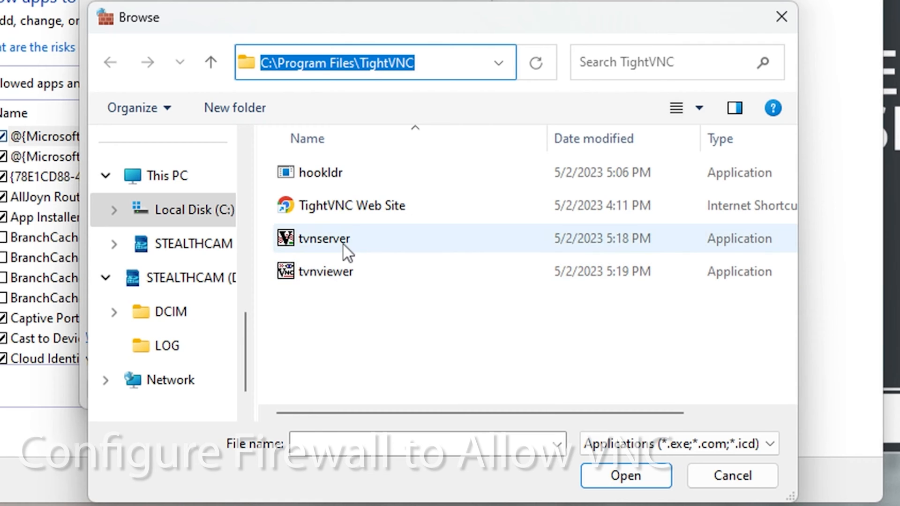
click(325, 238)
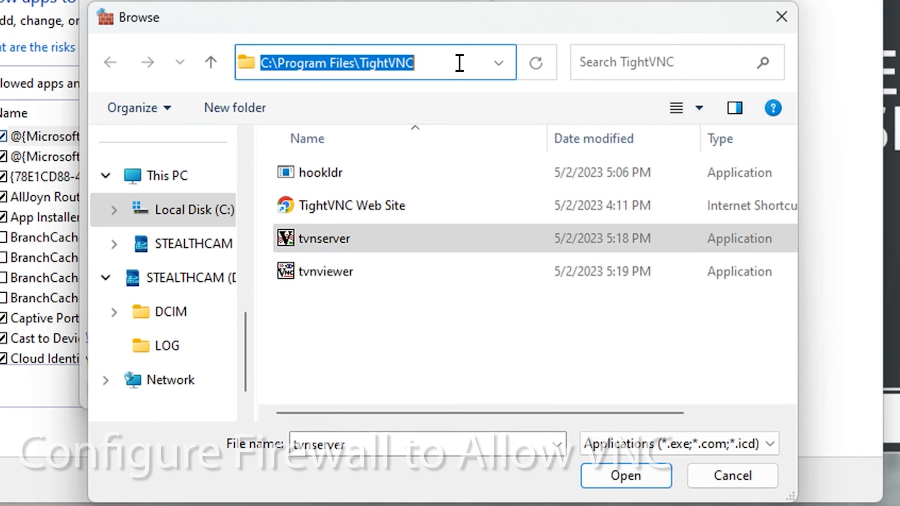
click(325, 239)
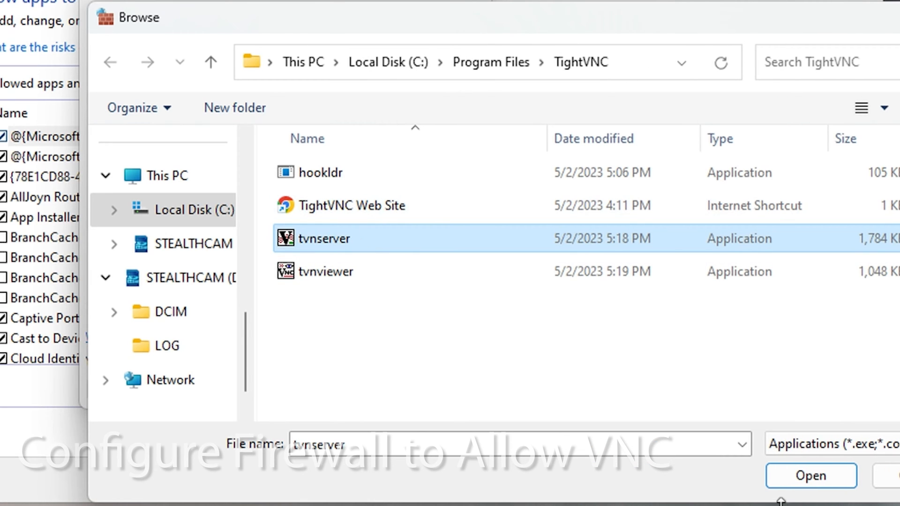
click(810, 475)
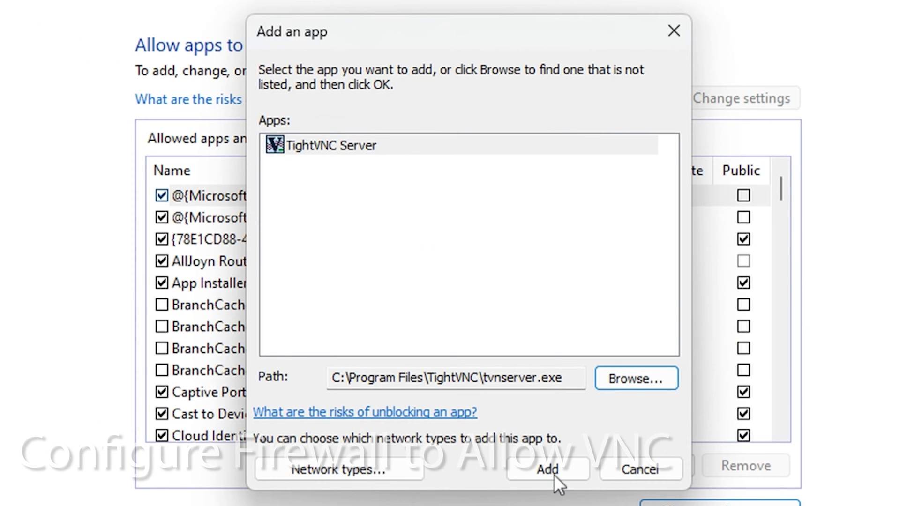
click(546, 470)
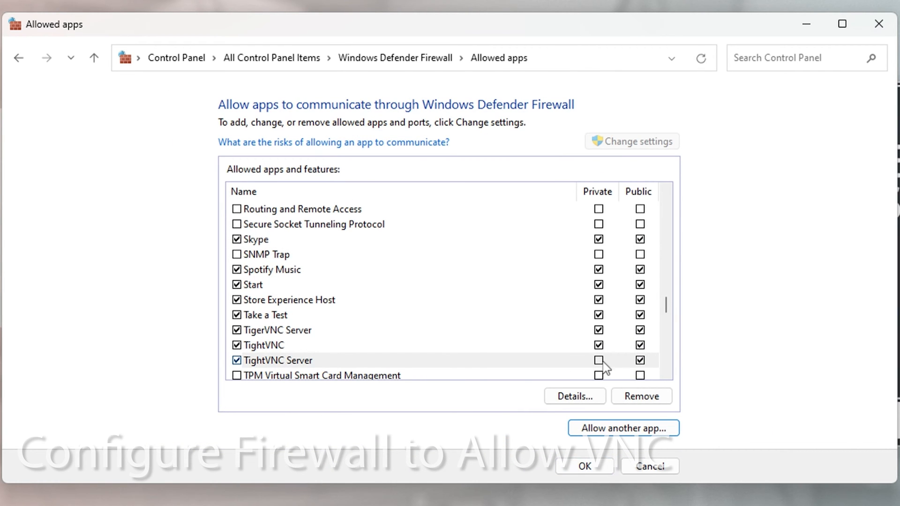
- Allow TightVNC Server on private networks as well and confirm the firewall settings
click(597, 360)
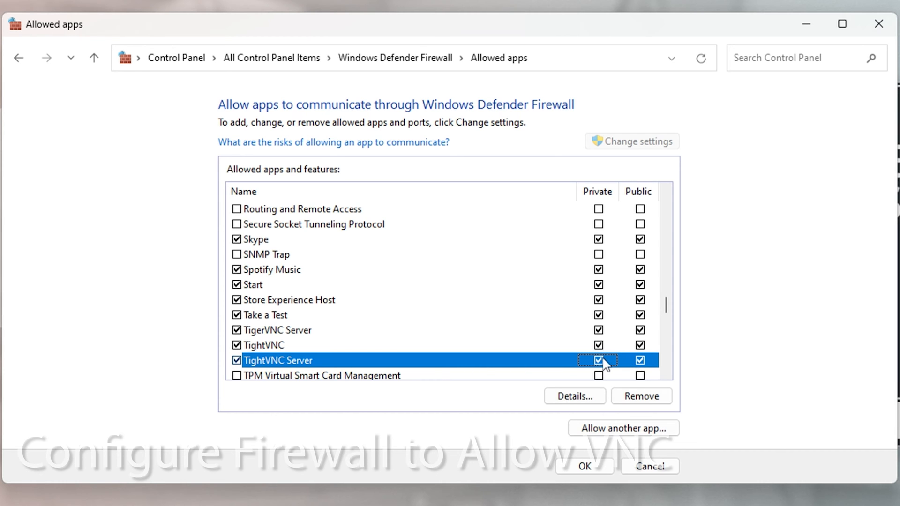
click(584, 466)
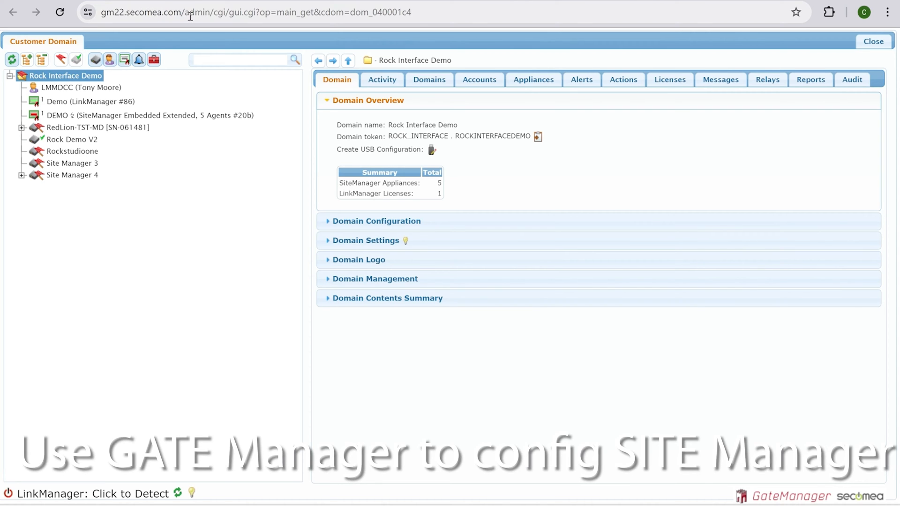
- Select the Rock Demo V2 appliance in the Rock Interface Demo domain tree
click(72, 140)
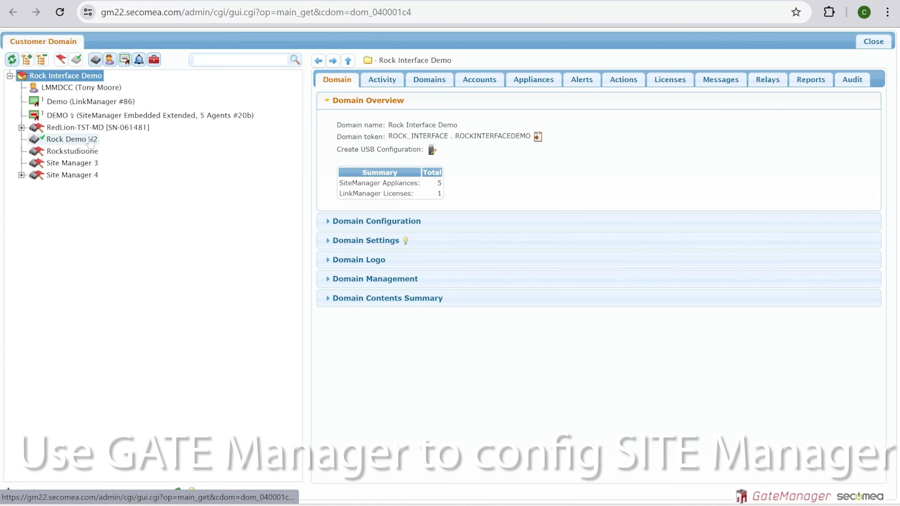
click(71, 139)
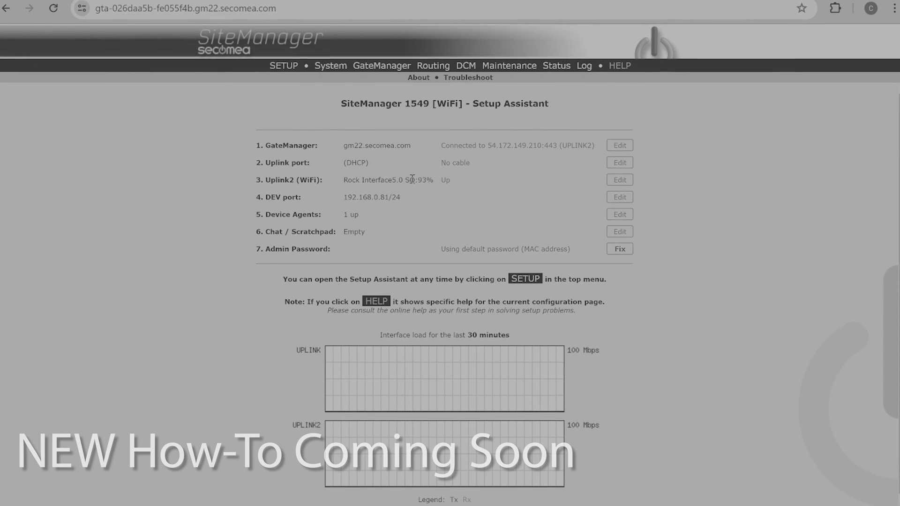
- From the SiteManager 1549 Setup Assistant, start fixing the missing device agents
double_click(365, 197)
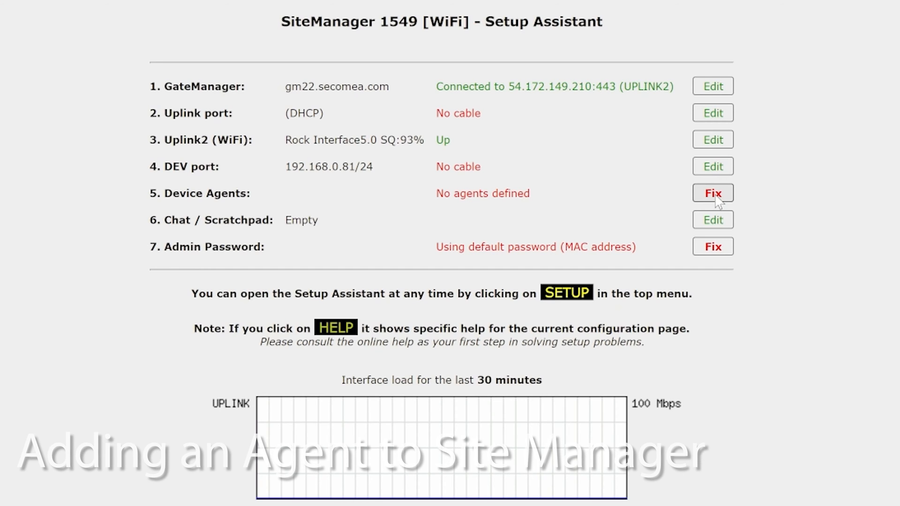
click(712, 192)
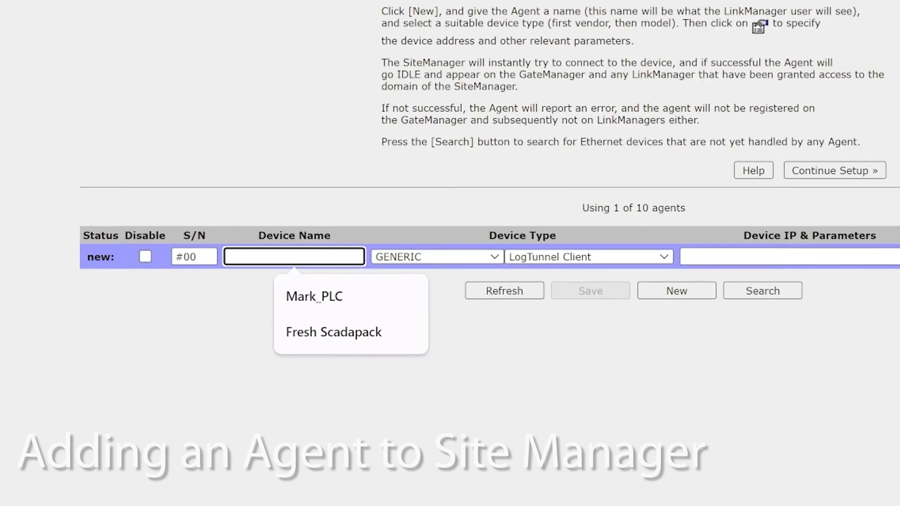
- Name the new agent 'VNC Compute…', set type Device and begin entering IP 192.1…
text(VNC)
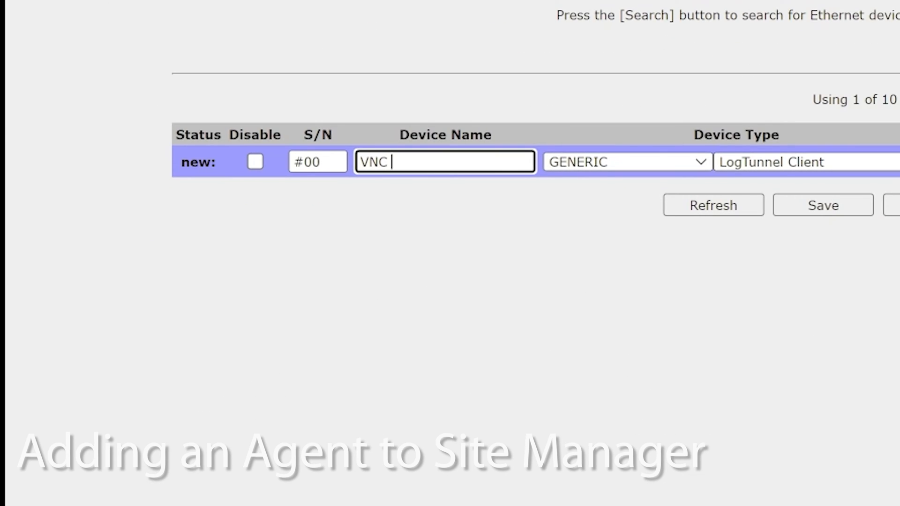
text(Compute)
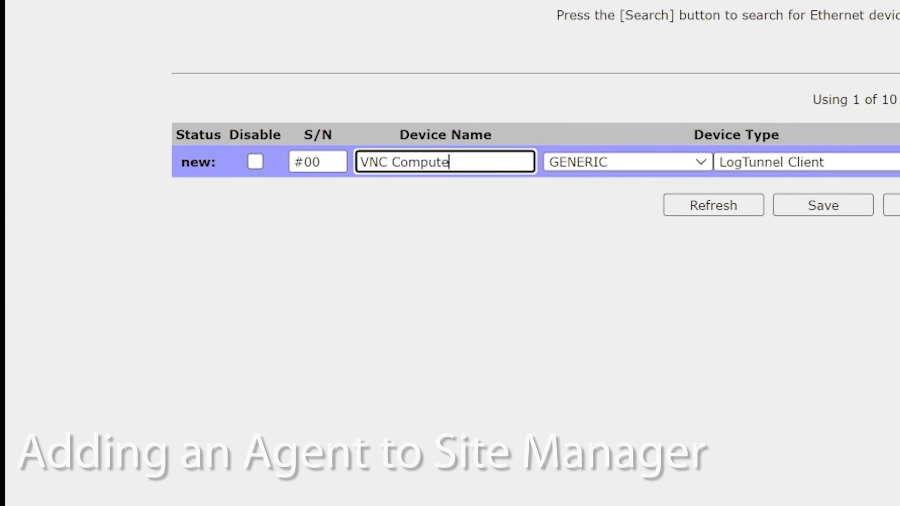
click(508, 161)
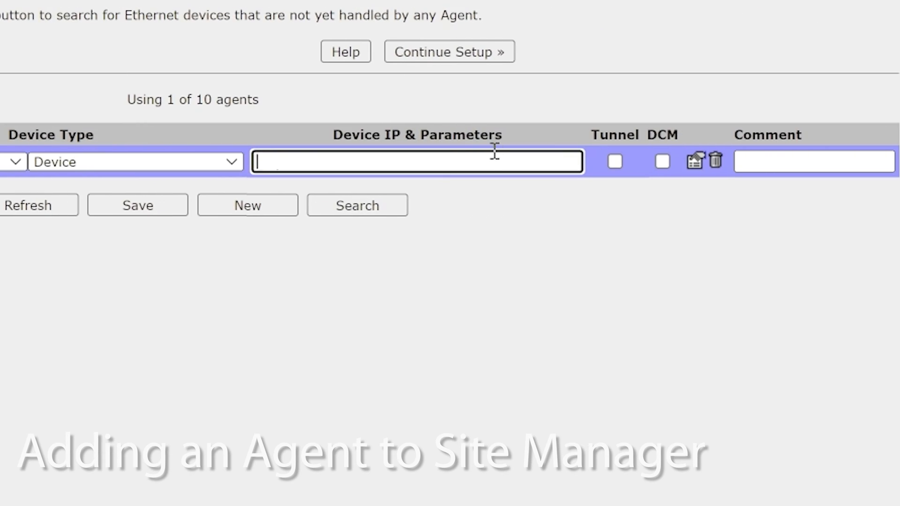
text(19)
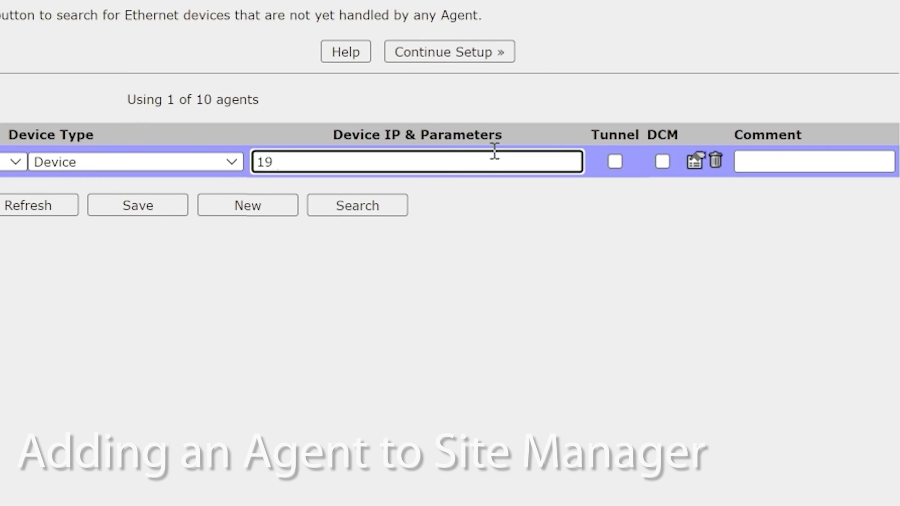
text(.)
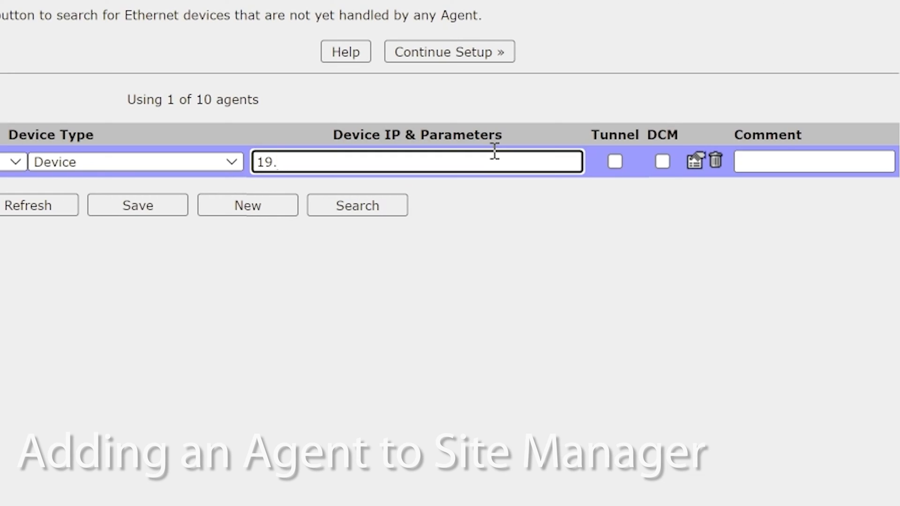
text(92.1)
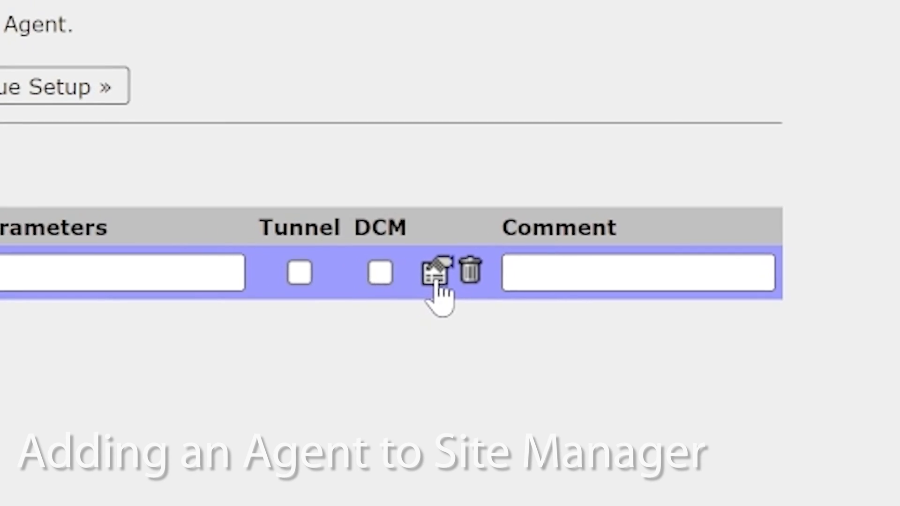
- Save the VNC Computer agent at 192.168.0.50 with VNC service enabled and Always On
click(435, 272)
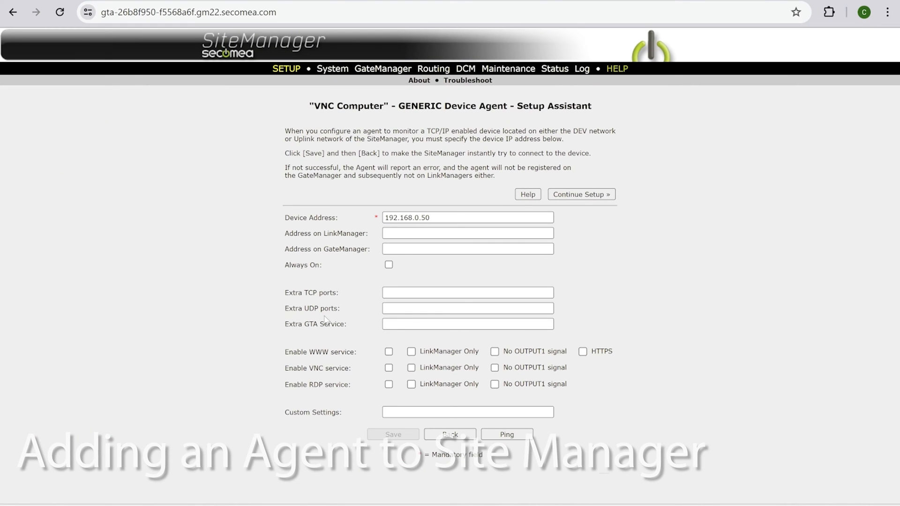
click(388, 367)
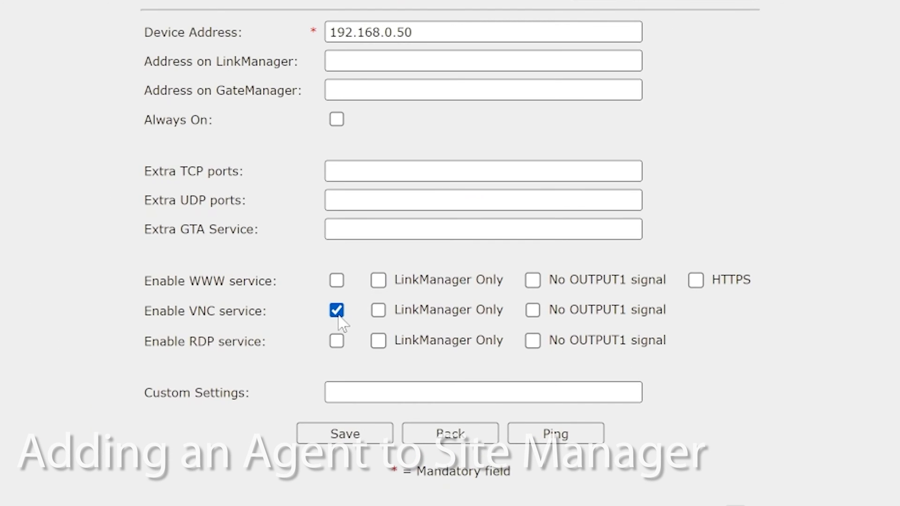
click(336, 119)
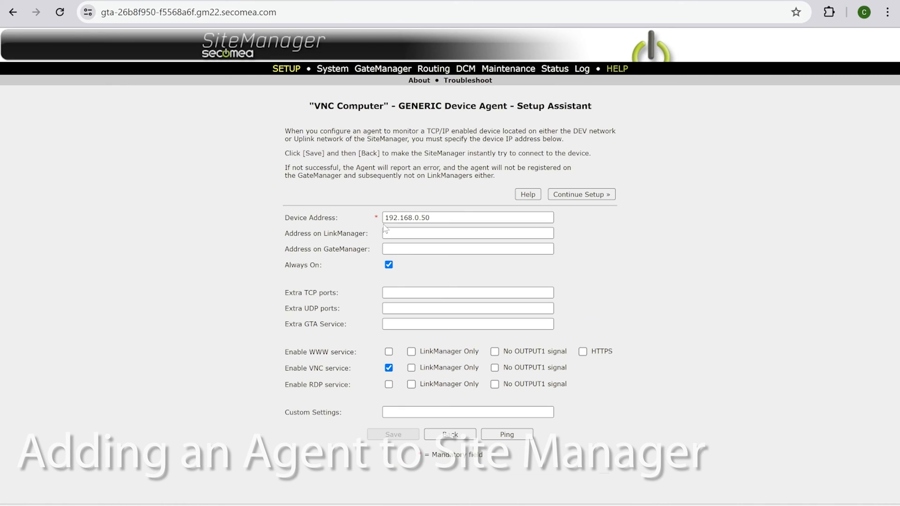
click(449, 434)
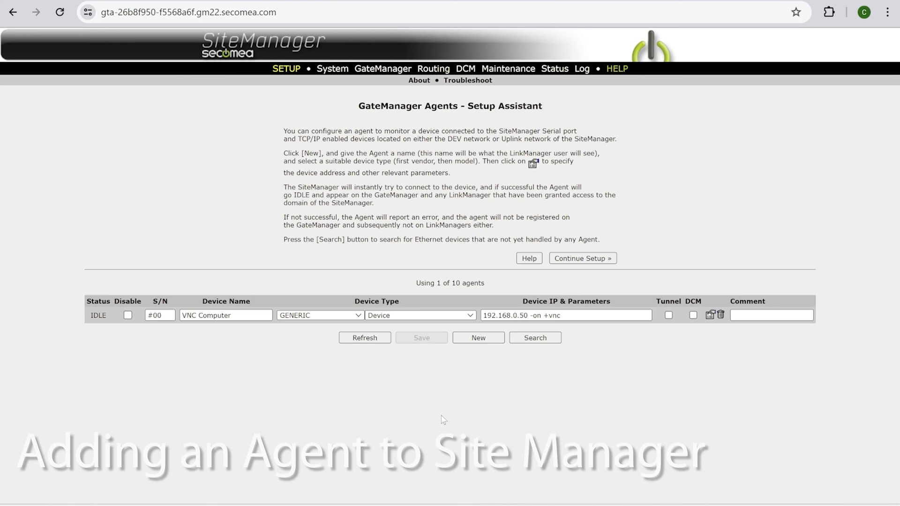
click(574, 314)
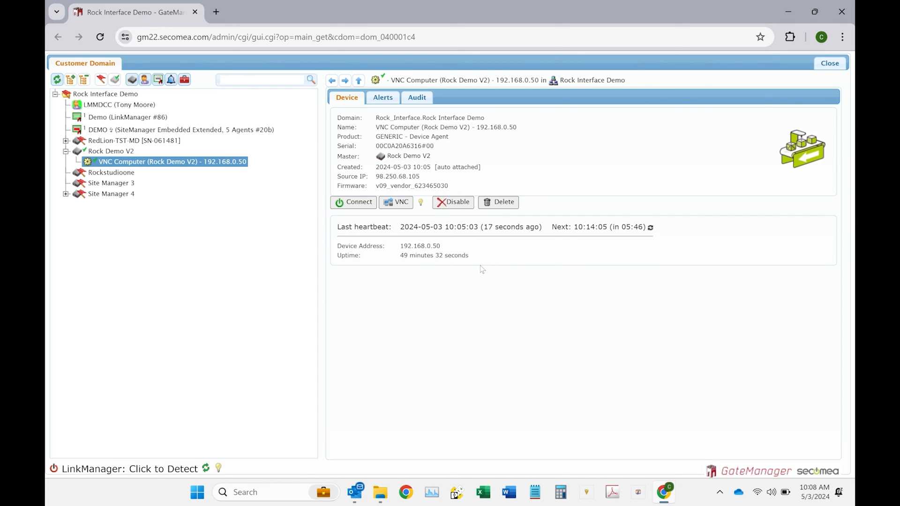
mouse_move(454, 286)
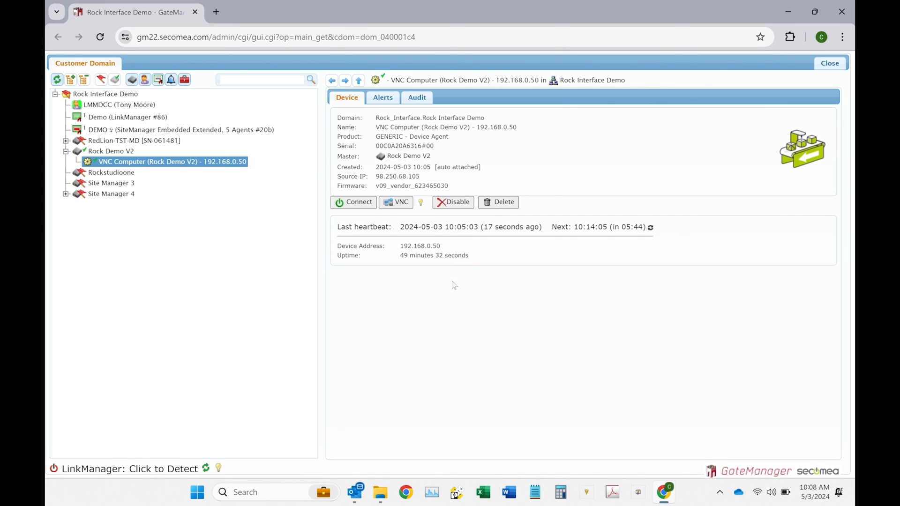
- Select the VNC Computer agent under Rock Demo V2 and start a VNC session to it
click(111, 151)
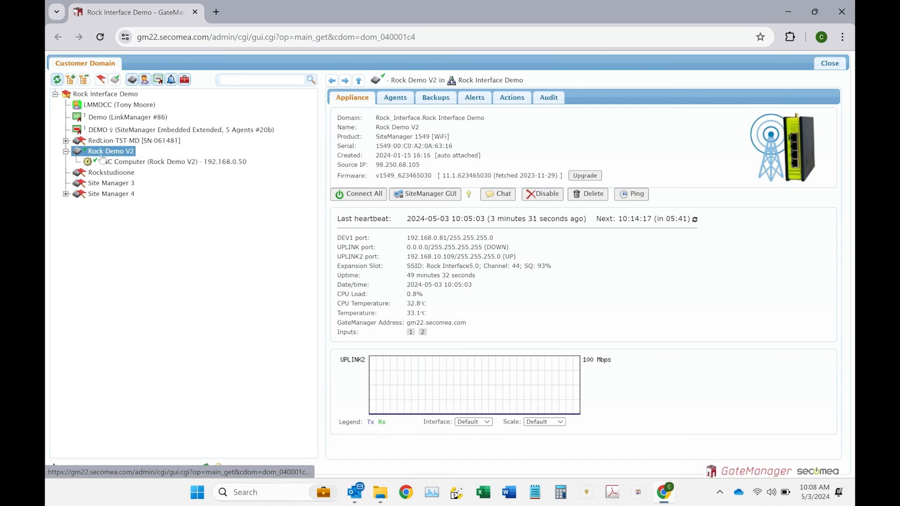
click(172, 161)
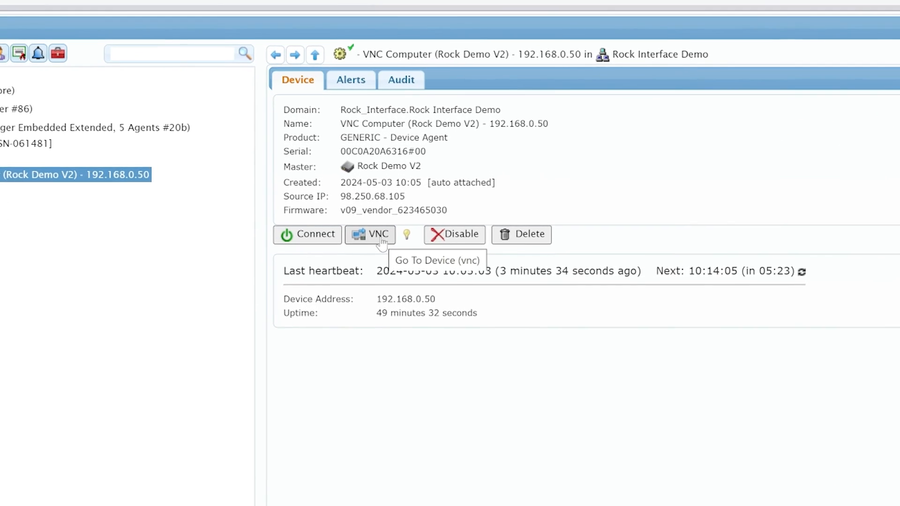
click(370, 235)
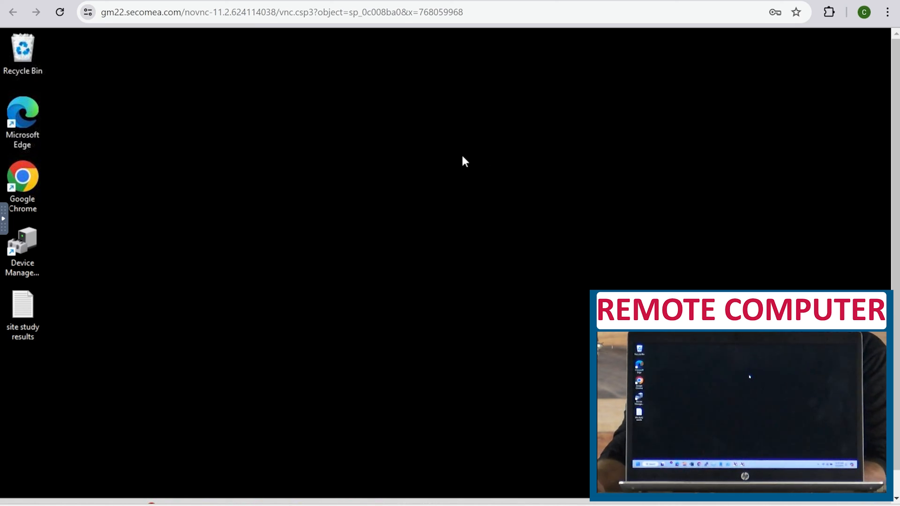
mouse_move(389, 165)
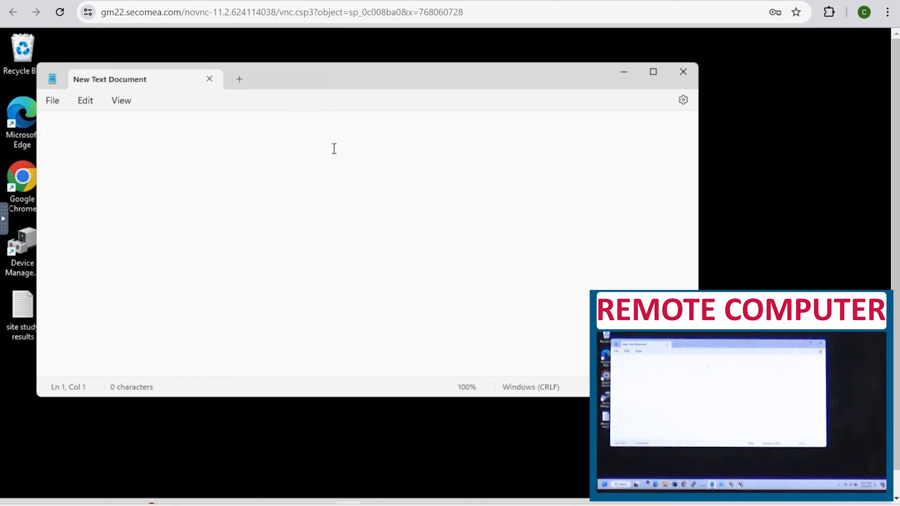
- Write "test123 yay it works!" in Notepad on the remote computer over VNC
click(49, 127)
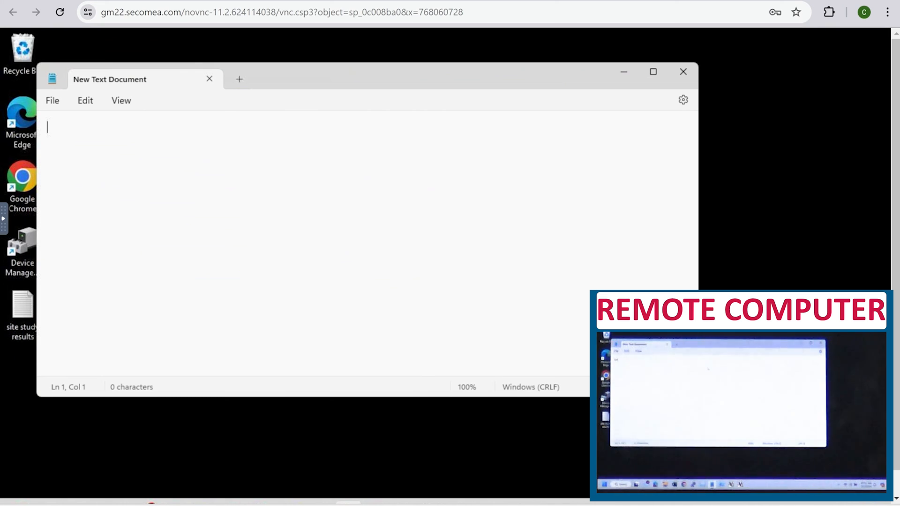
text(test123 yay h)
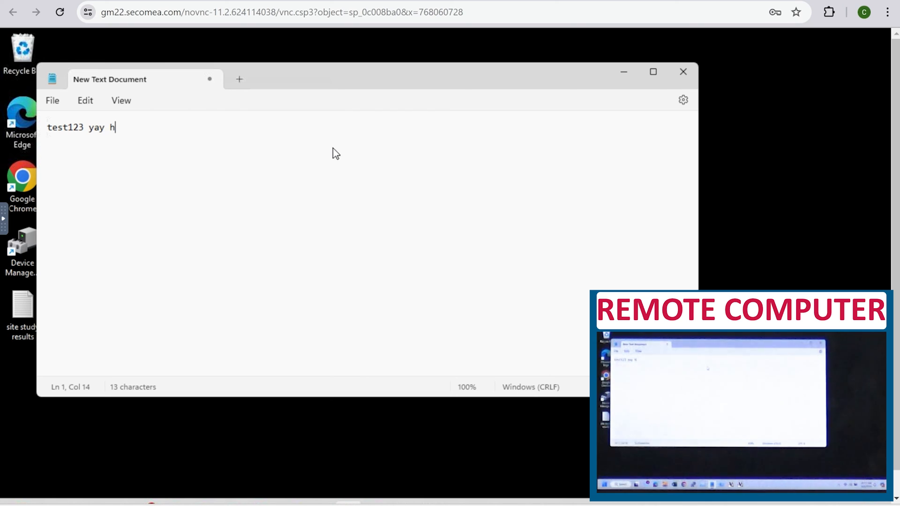
text(it works)
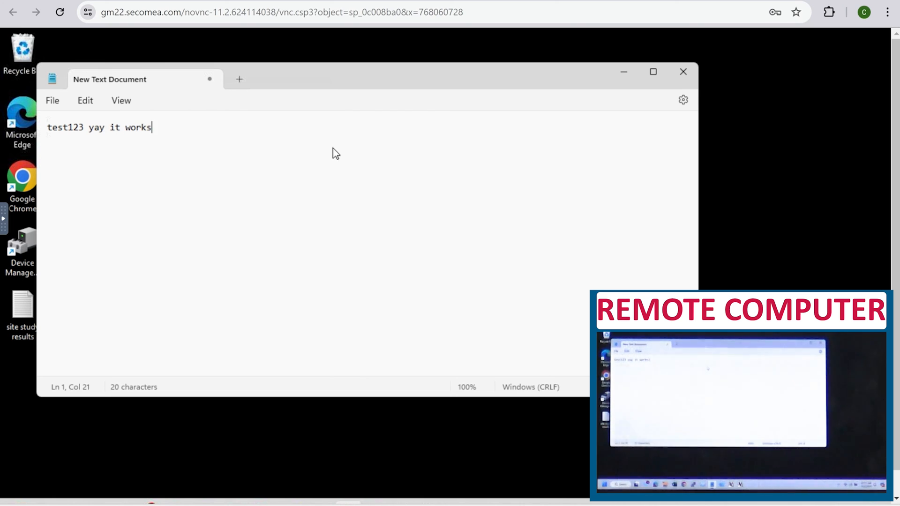
text(!)
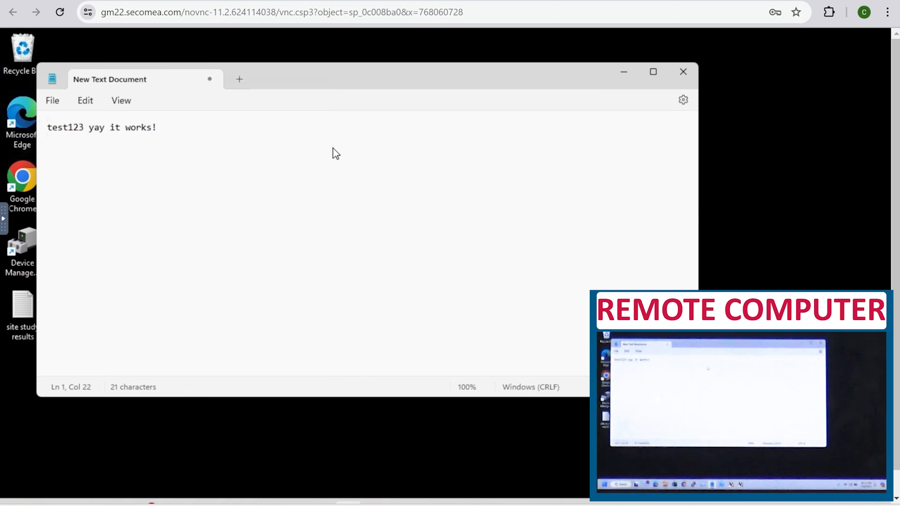